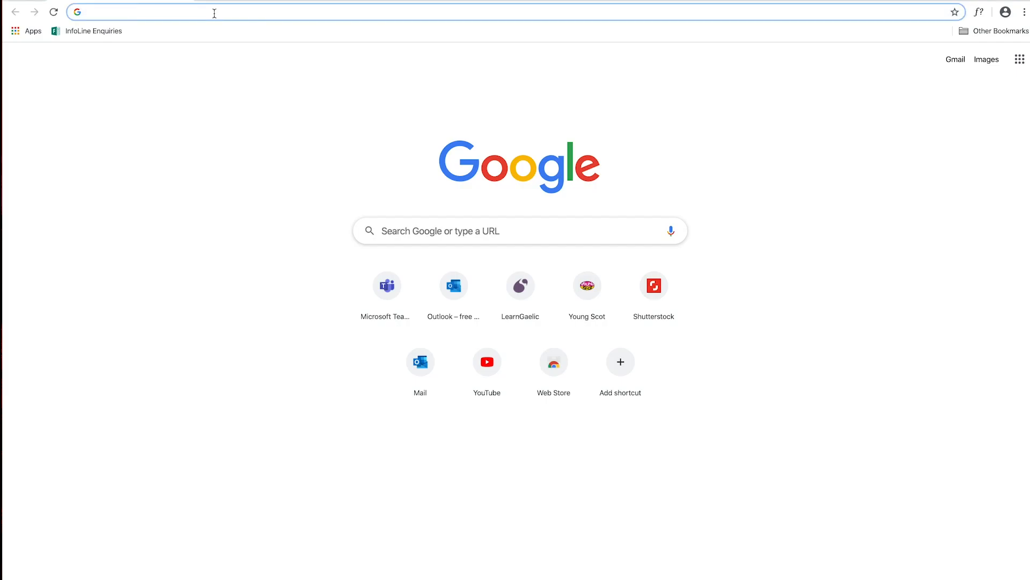
Go to young.scot and open the account sign-in page from the account icon
type("young.scot")
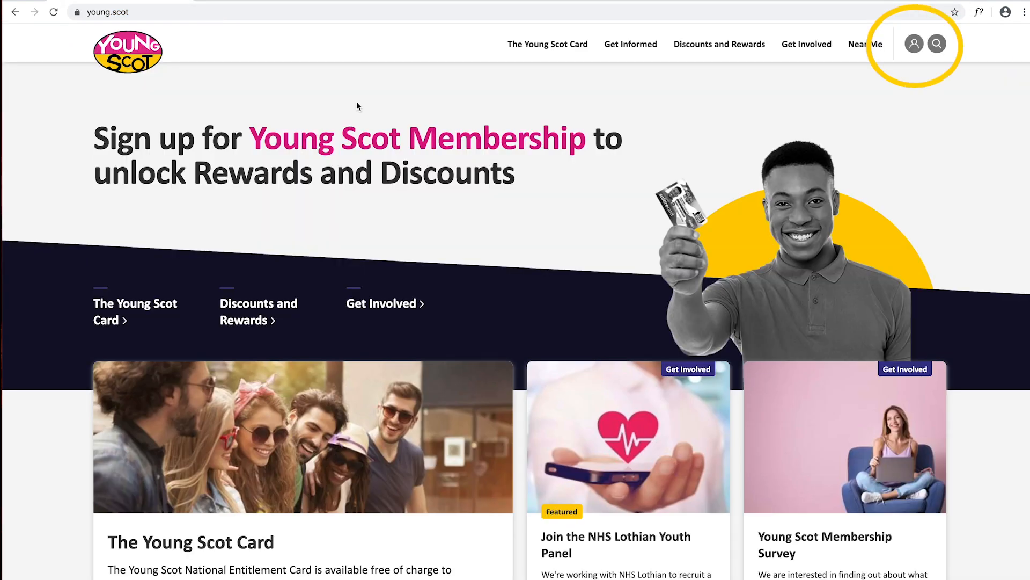
left_click(913, 43)
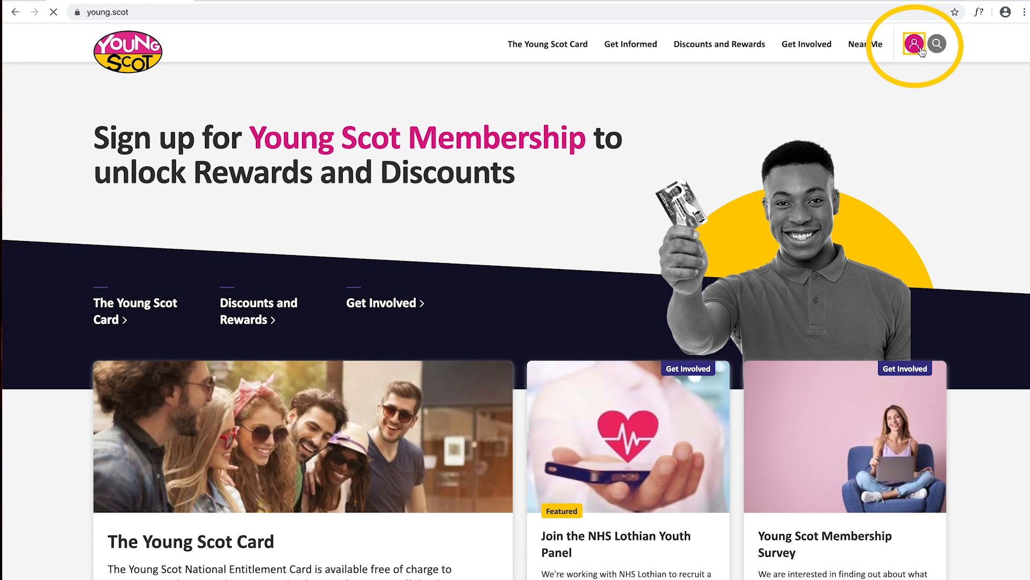
left_click(913, 44)
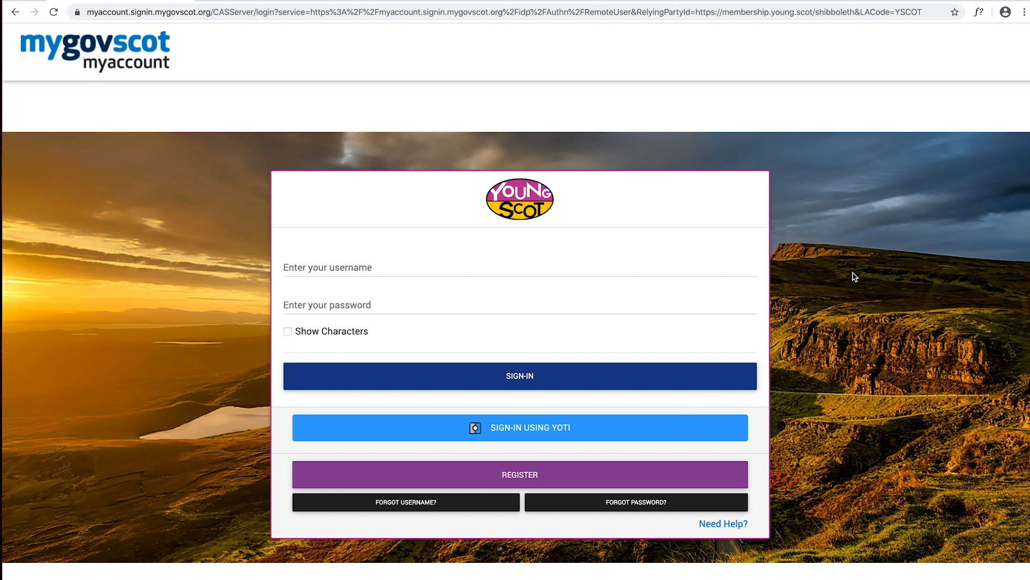
mouse_move(660, 349)
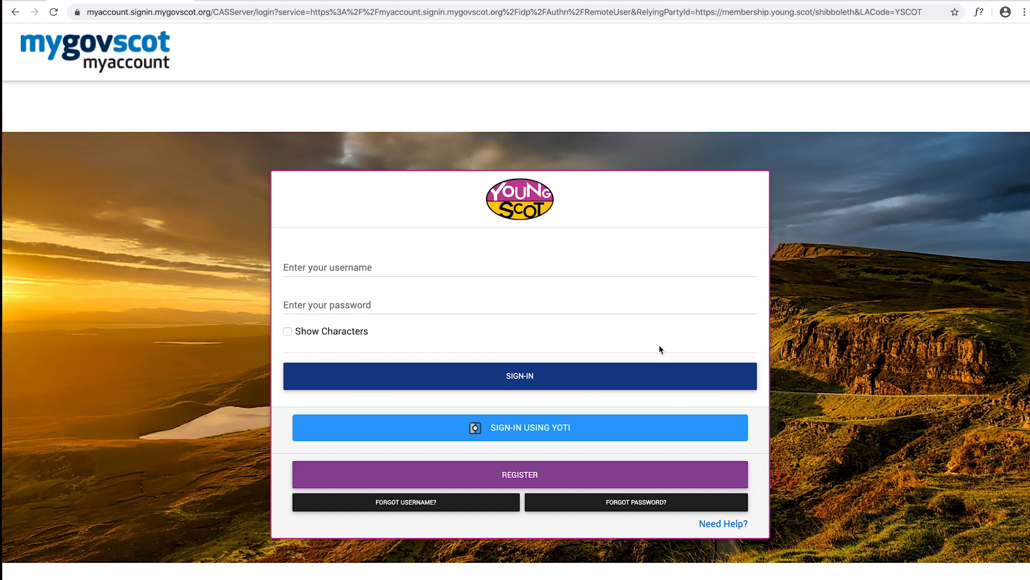
Choose Register, then the standard 'Register for mygovscot myaccount' option
left_click(519, 474)
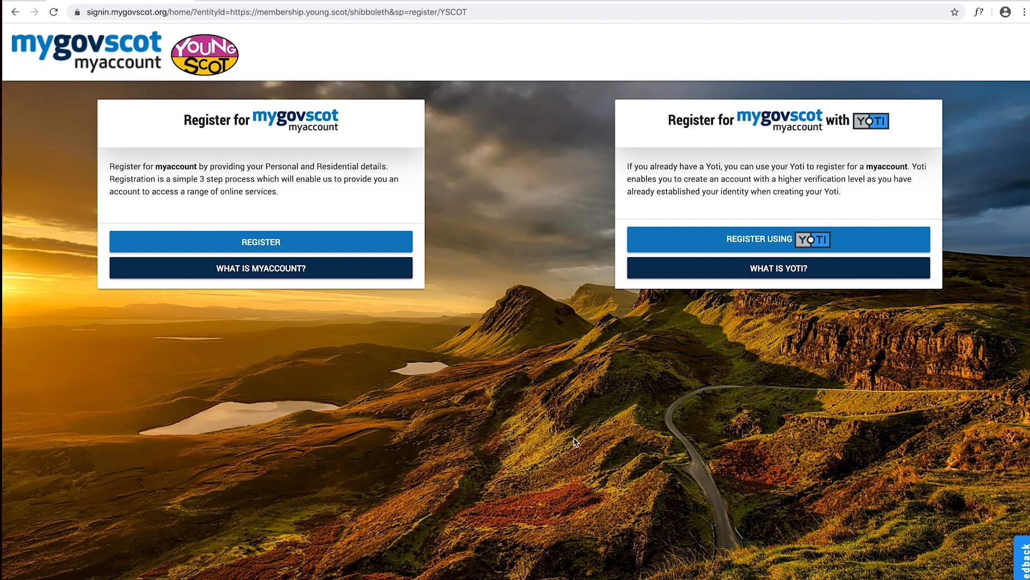
left_click(260, 241)
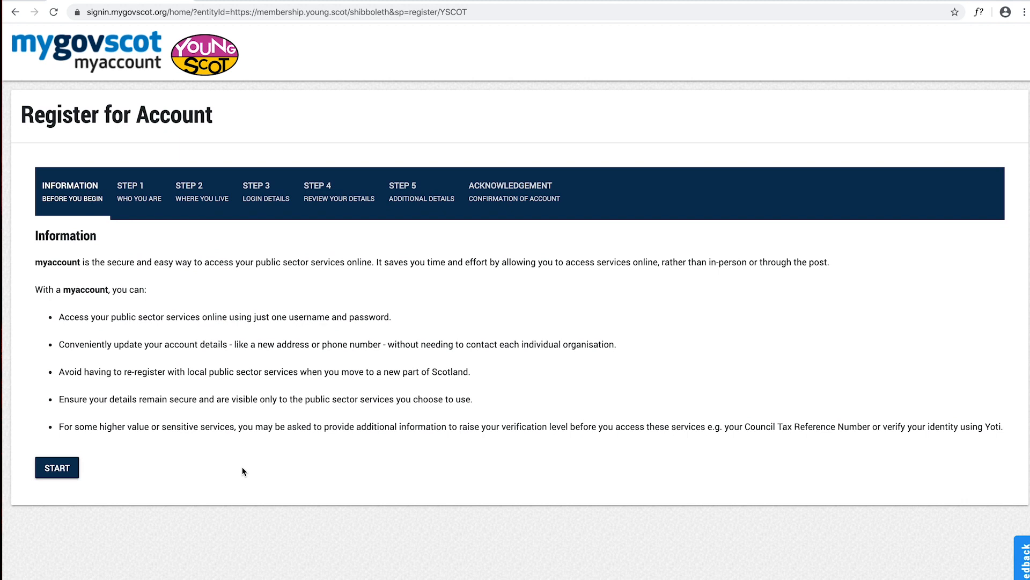
left_click(57, 467)
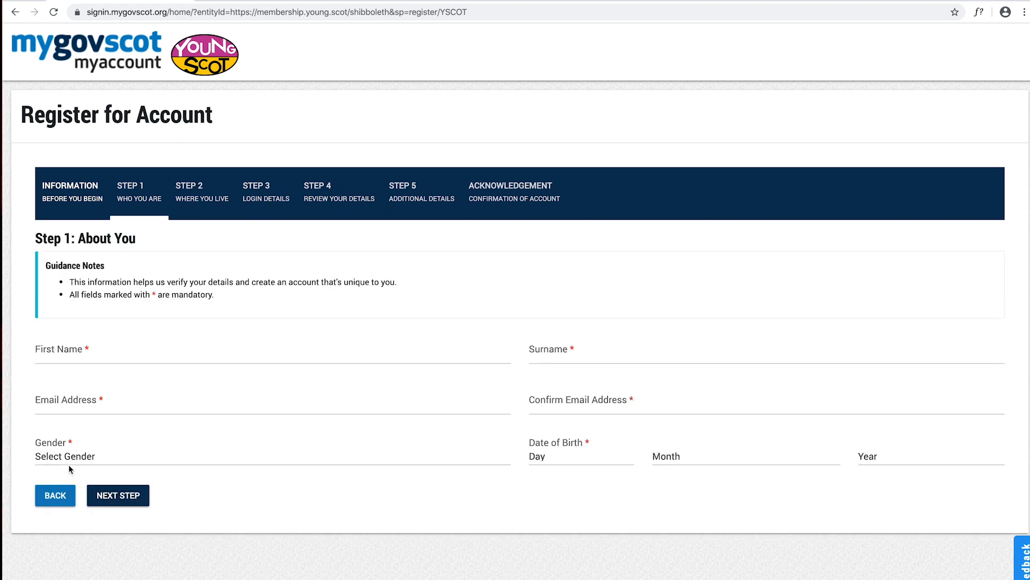
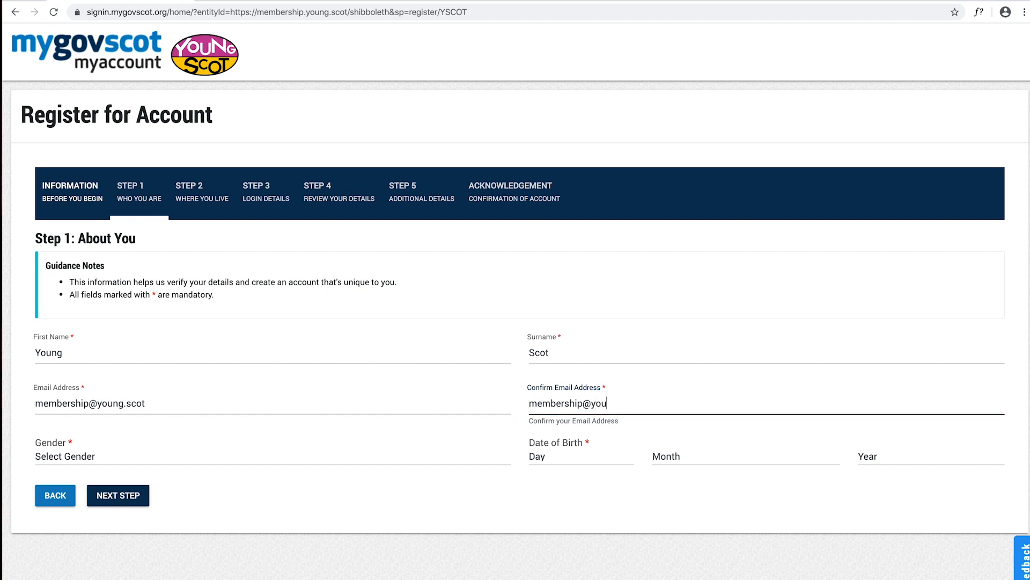
Set gender to 'prefer not to say' and date of birth to 10 March 2001
left_click(271, 456)
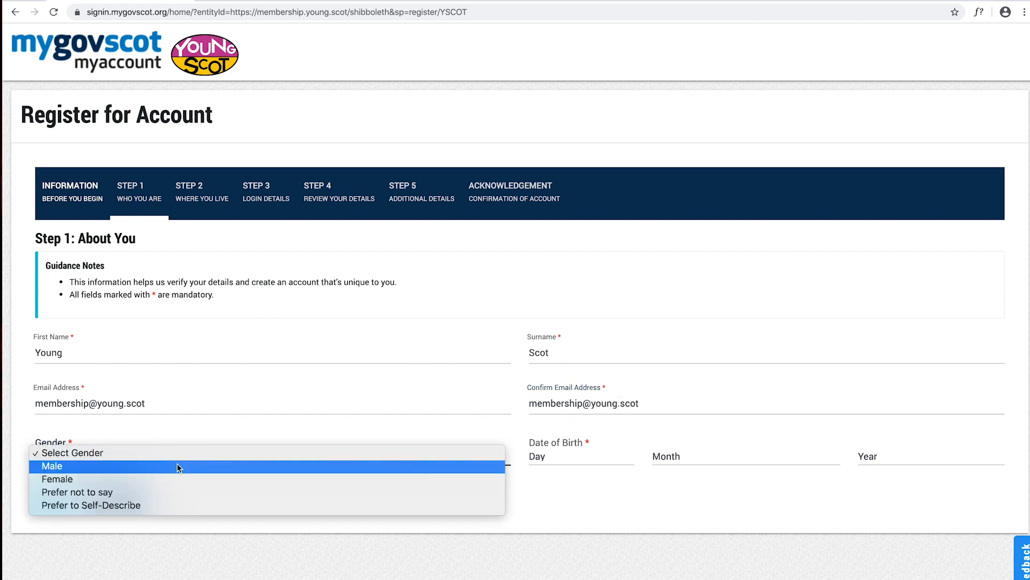
left_click(581, 456)
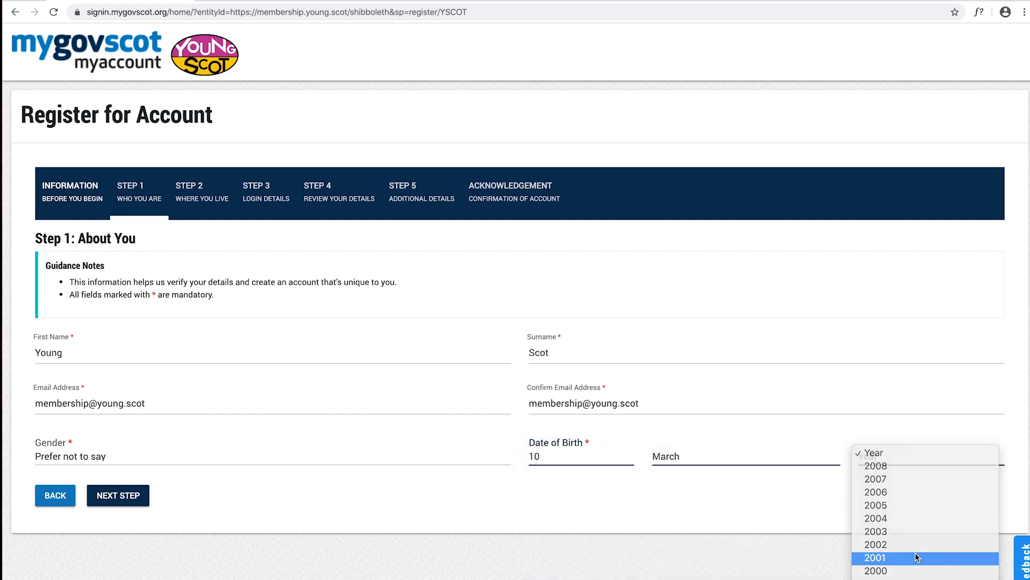
left_click(875, 557)
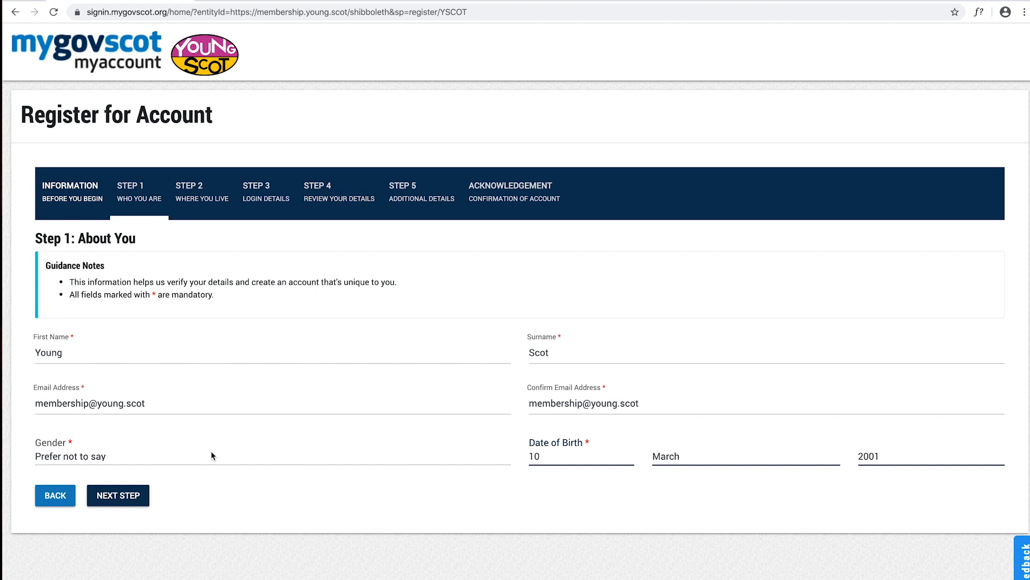
mouse_move(179, 503)
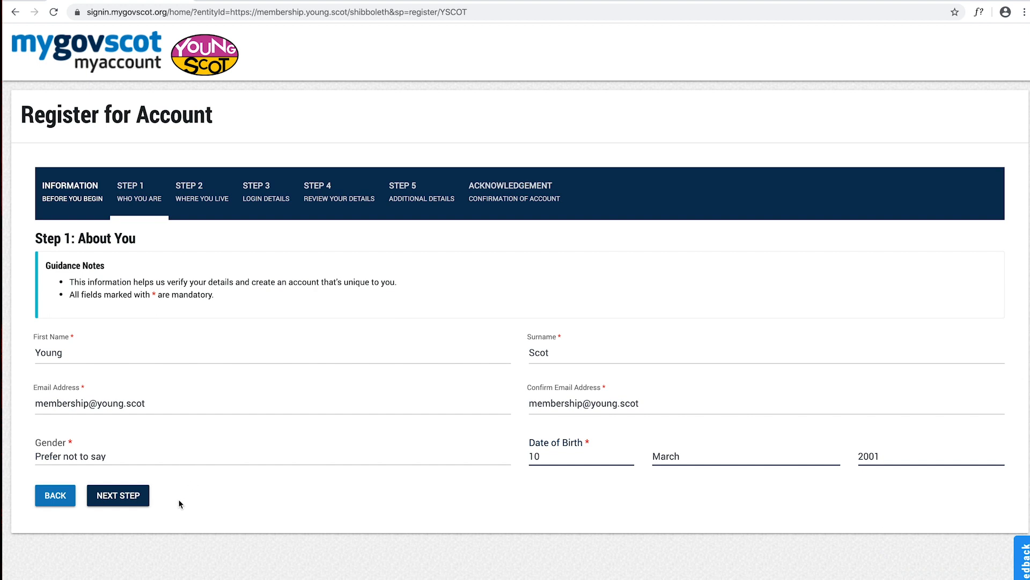
mouse_move(118, 495)
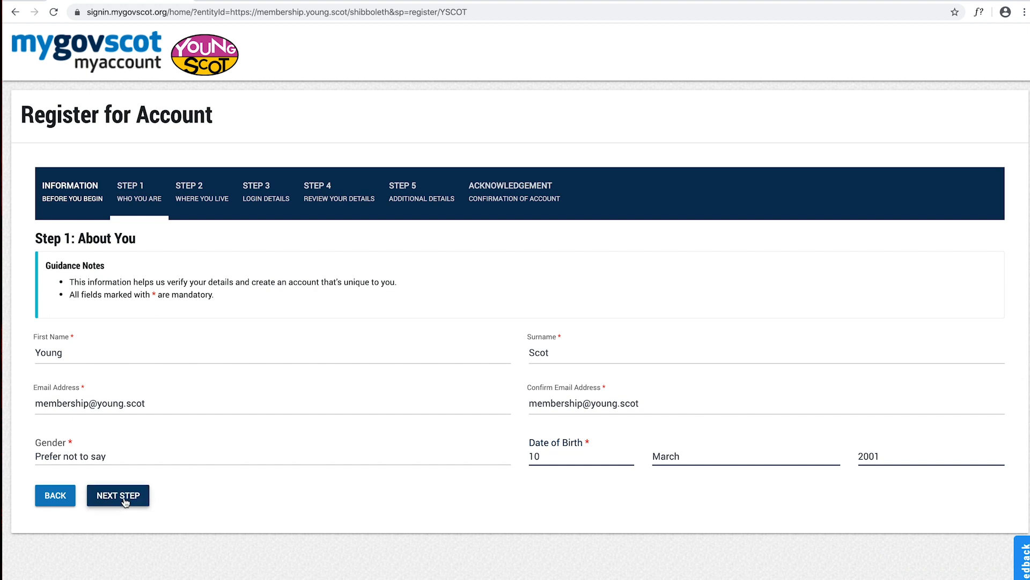
left_click(117, 495)
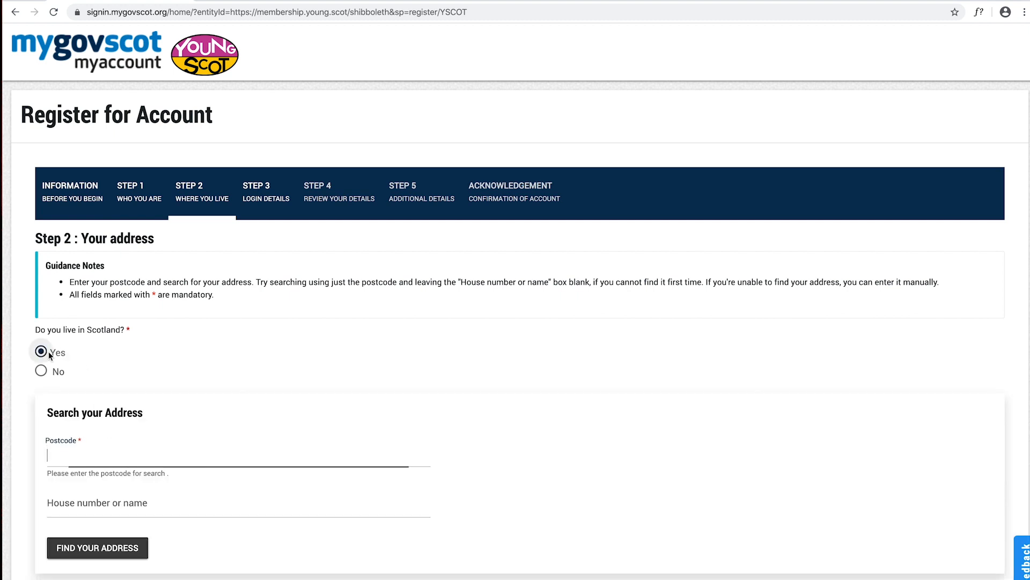
type("eh")
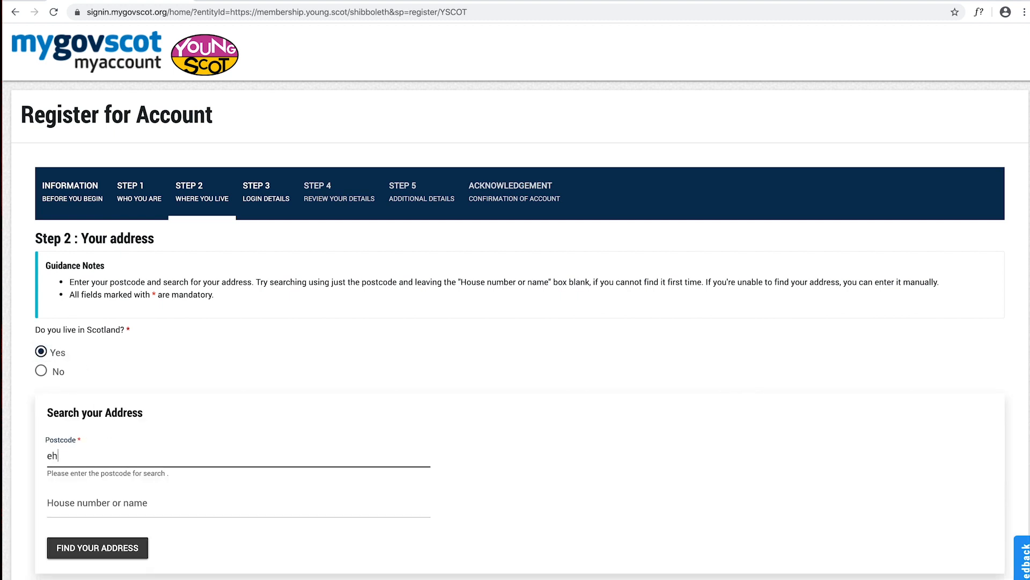
type("EH12")
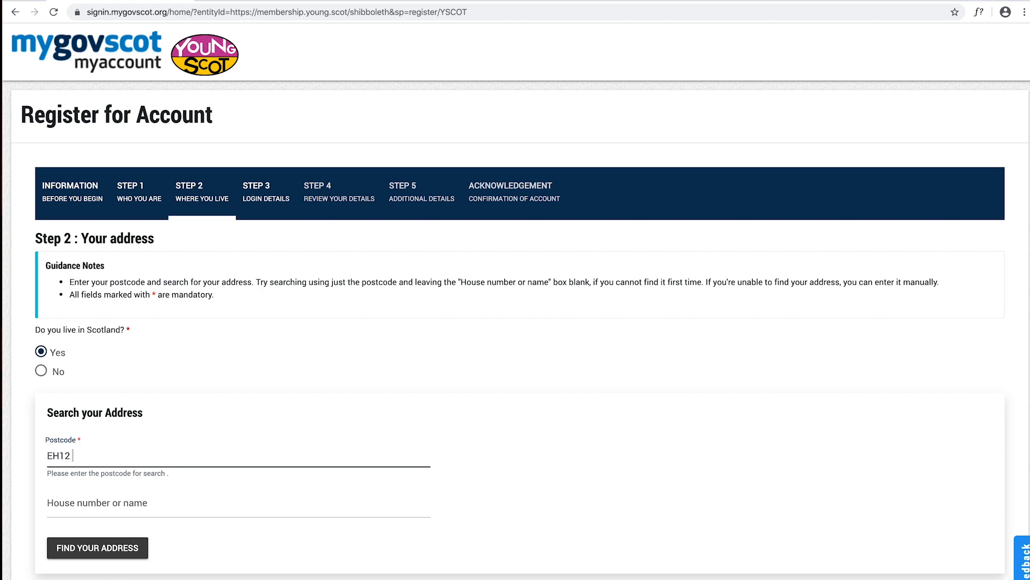
type("5EZ")
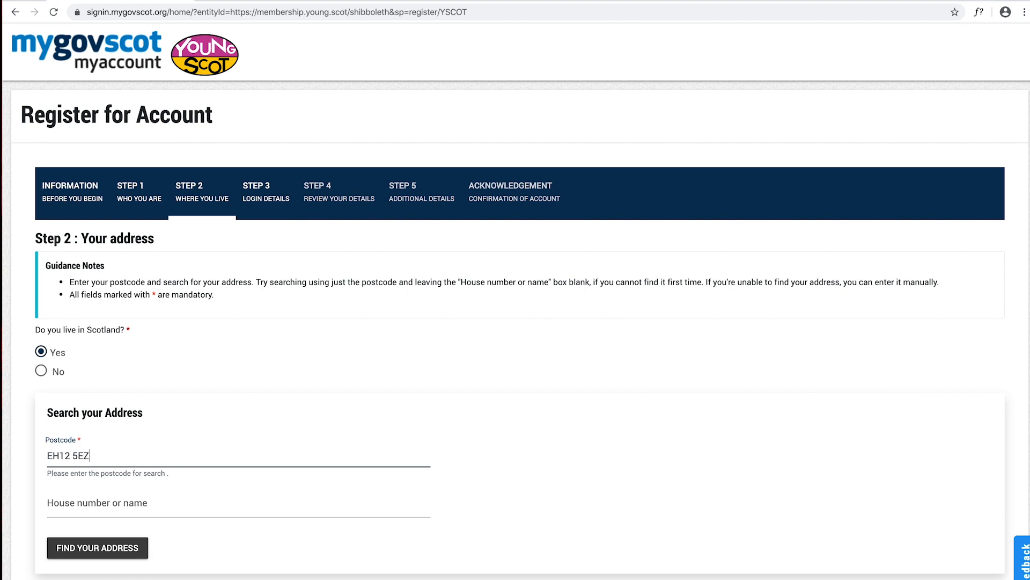
left_click(98, 548)
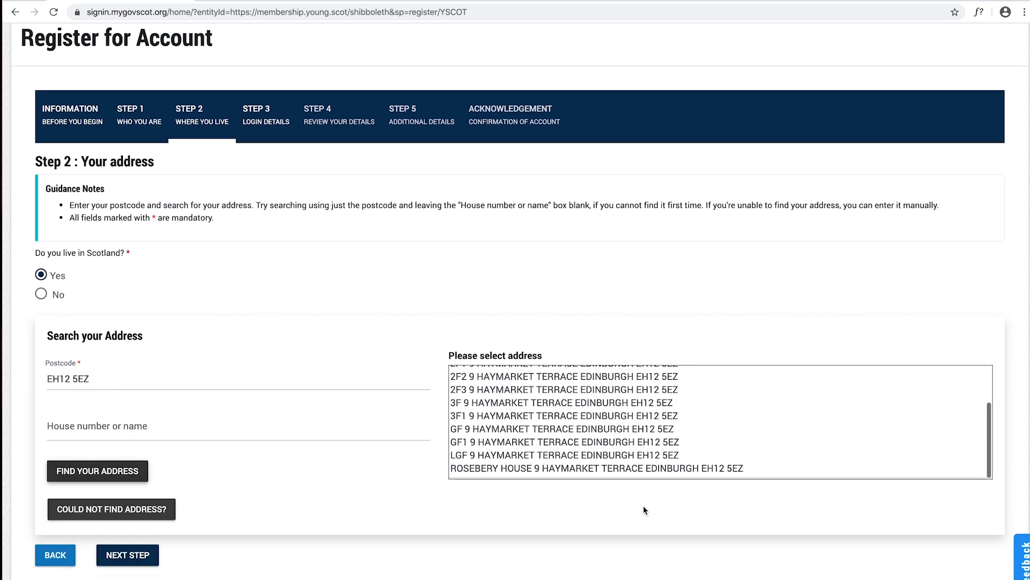
left_click(128, 554)
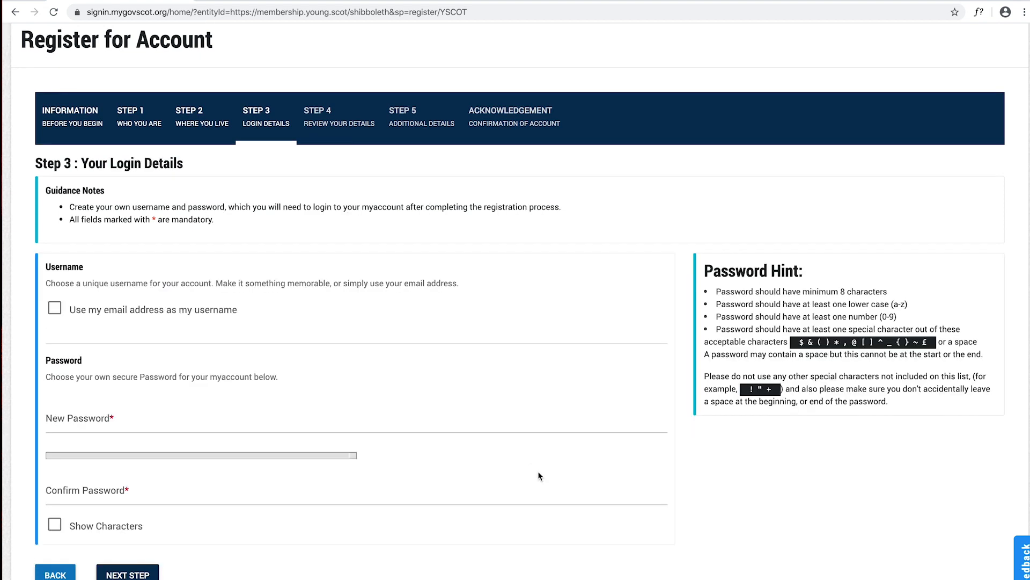
mouse_move(508, 402)
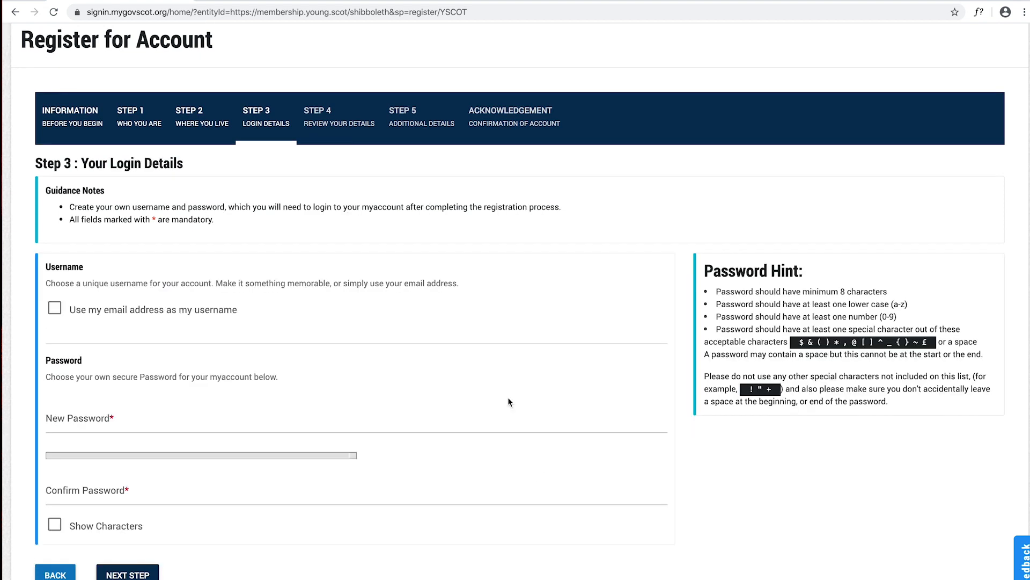
Use the email address as username and enter the new password with confirmation
left_click(54, 308)
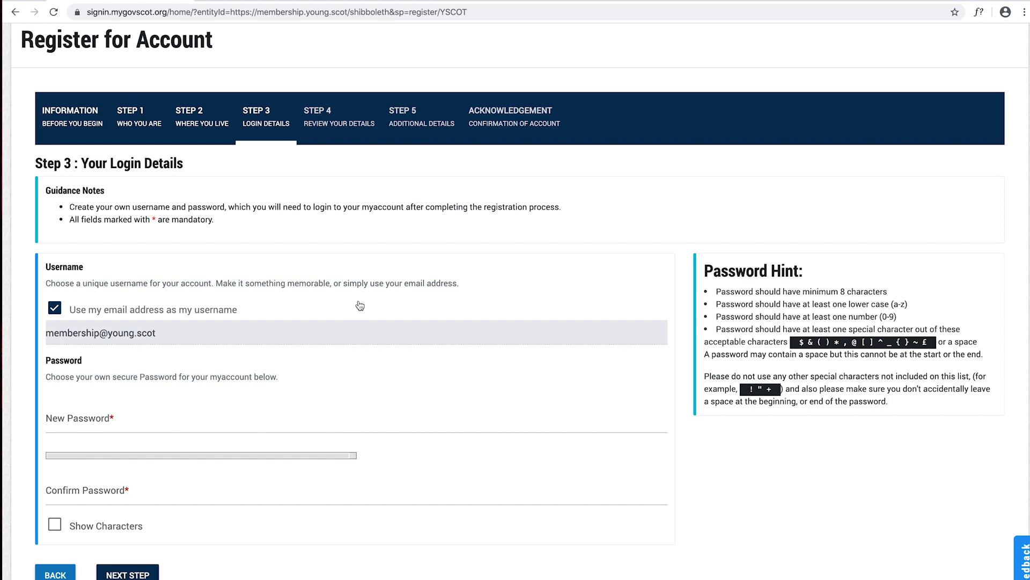
left_click(197, 420)
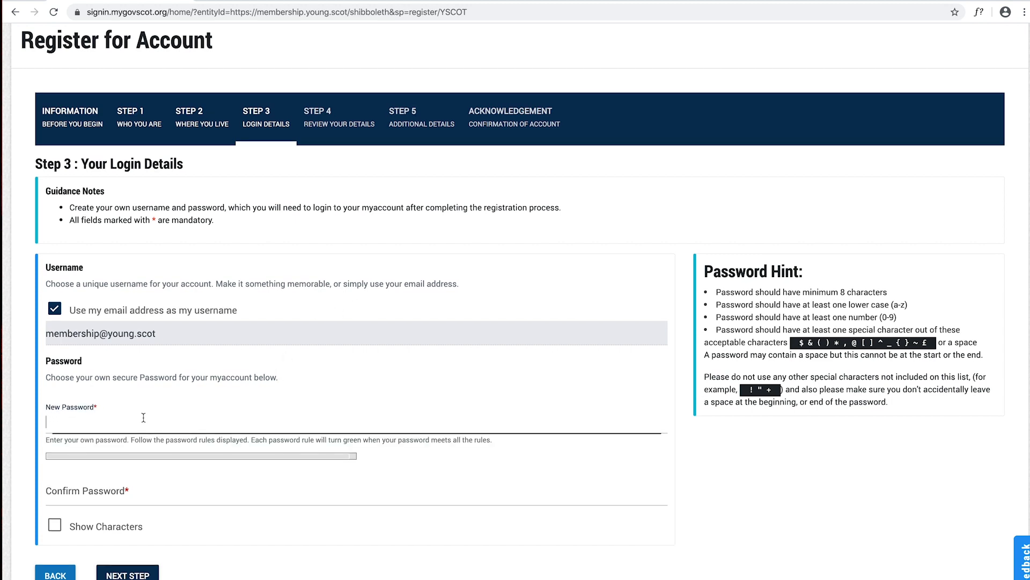
type("a")
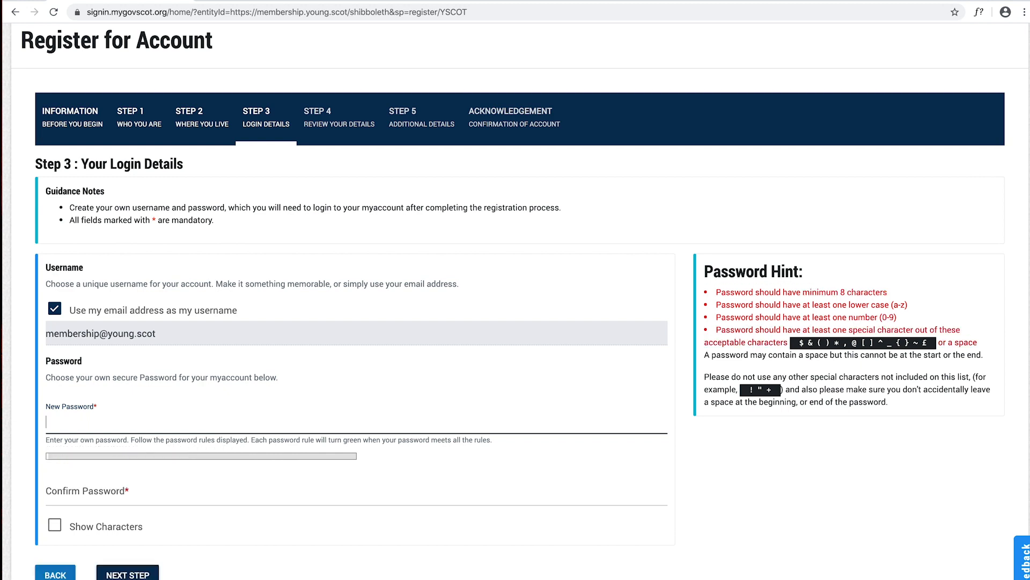
type("a")
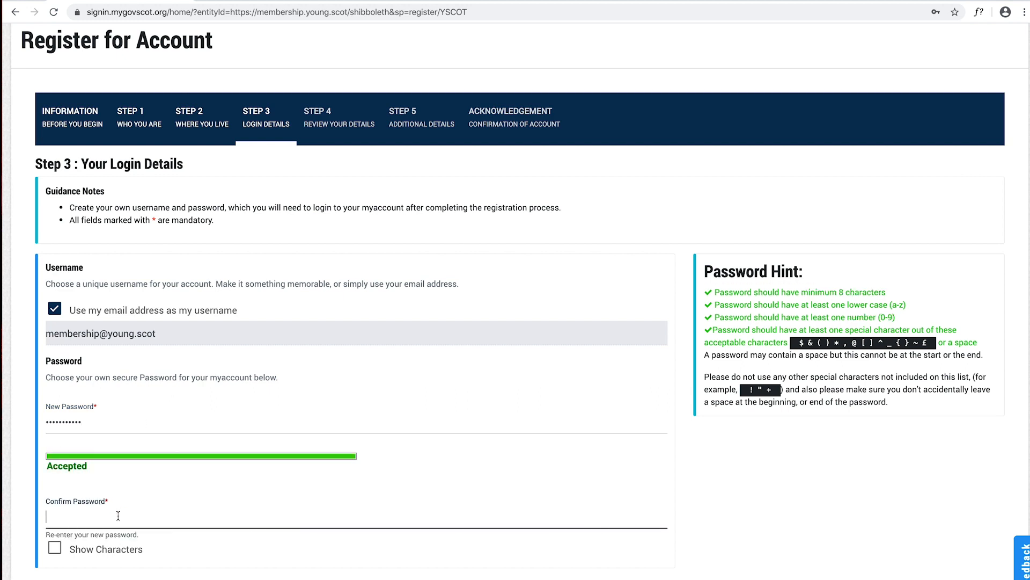
type("•••")
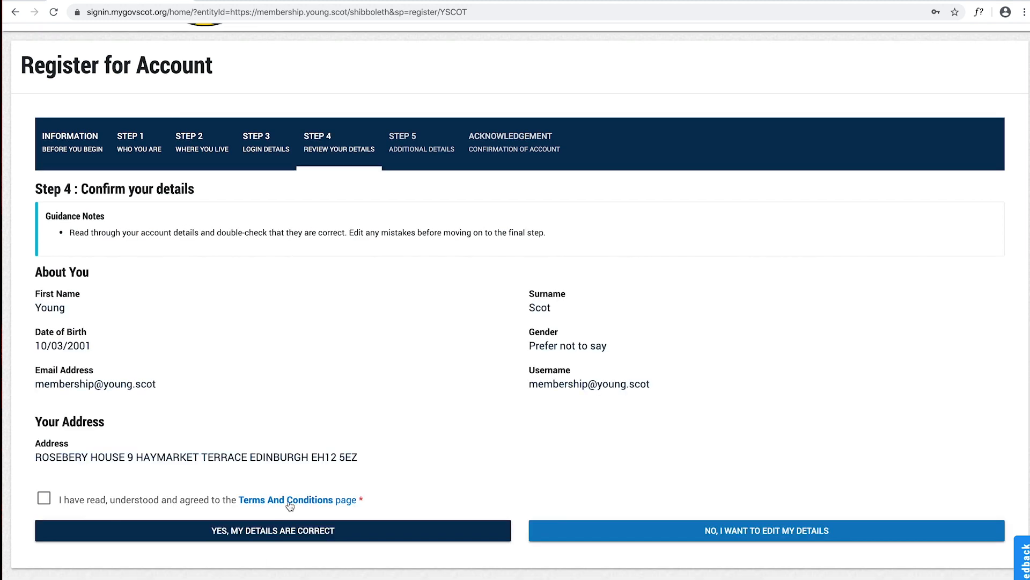
mouse_move(513, 438)
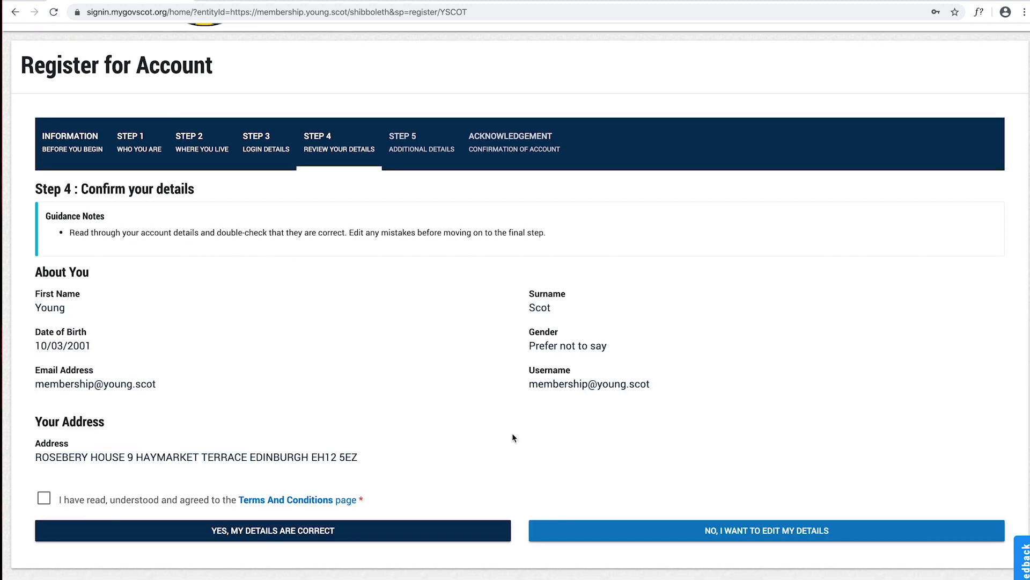
mouse_move(828, 465)
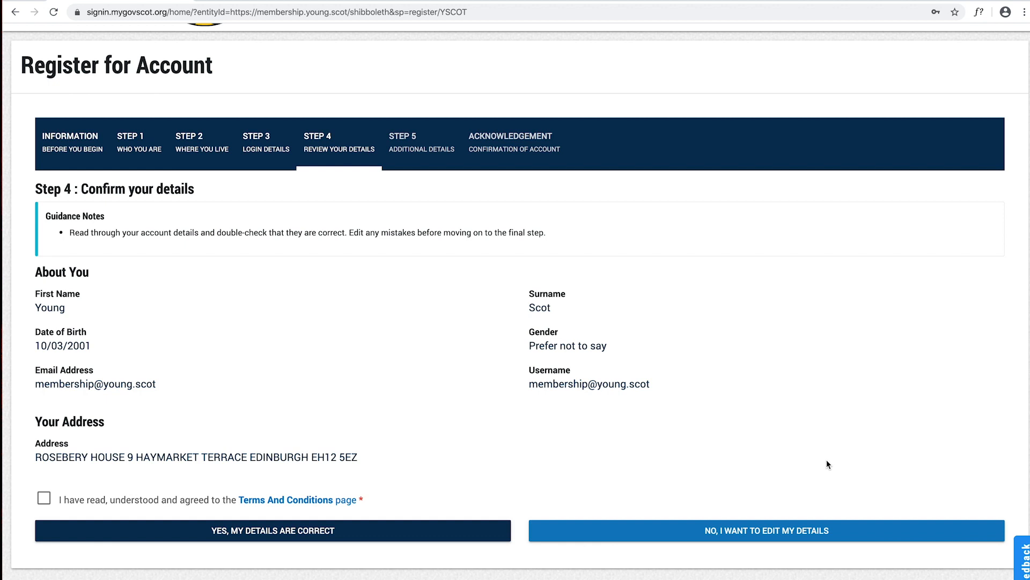
View the terms and conditions, tick agreement, and confirm 'Yes, my details are correct'
left_click(287, 499)
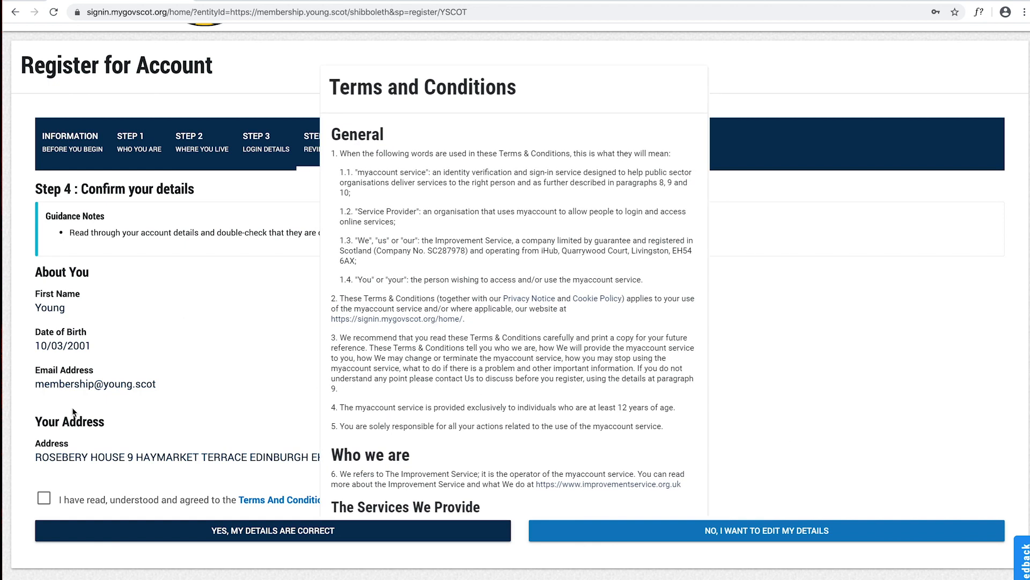
left_click(43, 497)
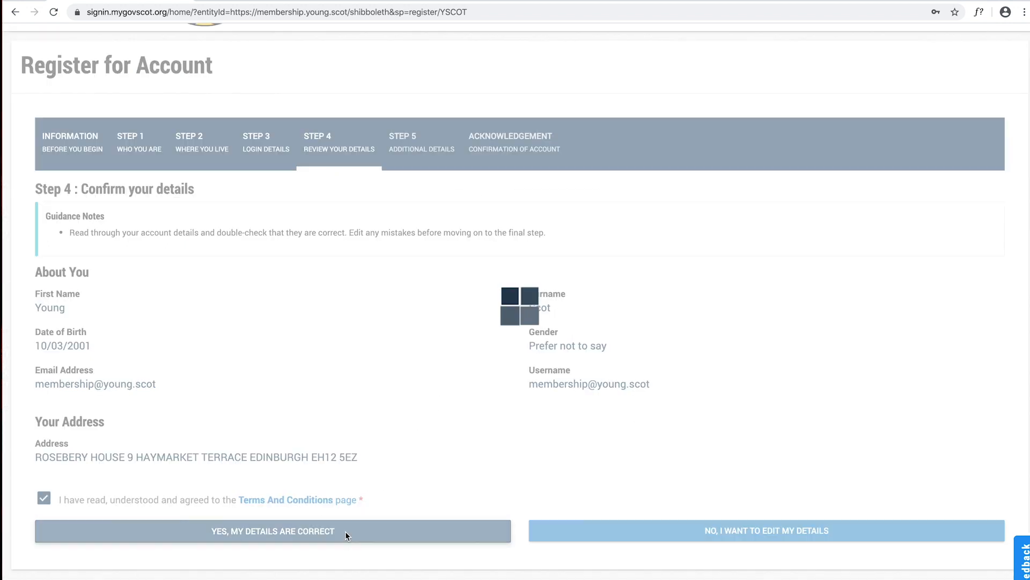
left_click(271, 530)
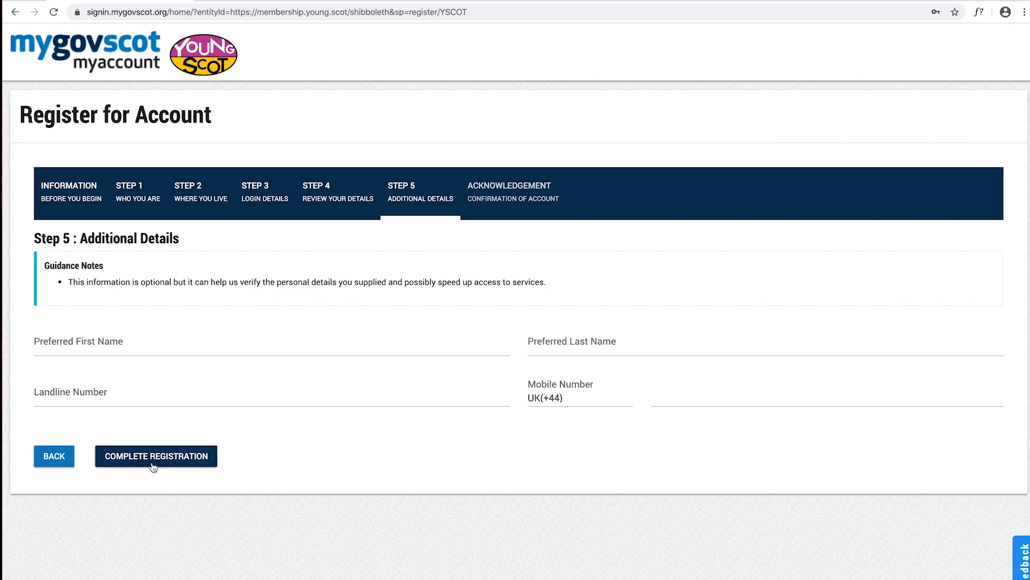
Complete registration, activate the account via the emailed link, and return to sign-in
left_click(156, 455)
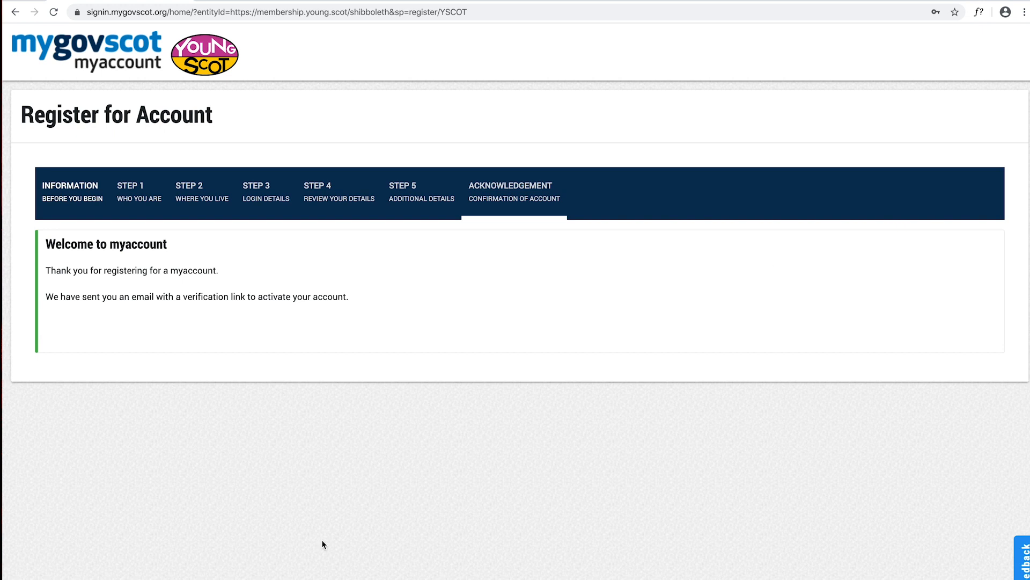
mouse_move(773, 268)
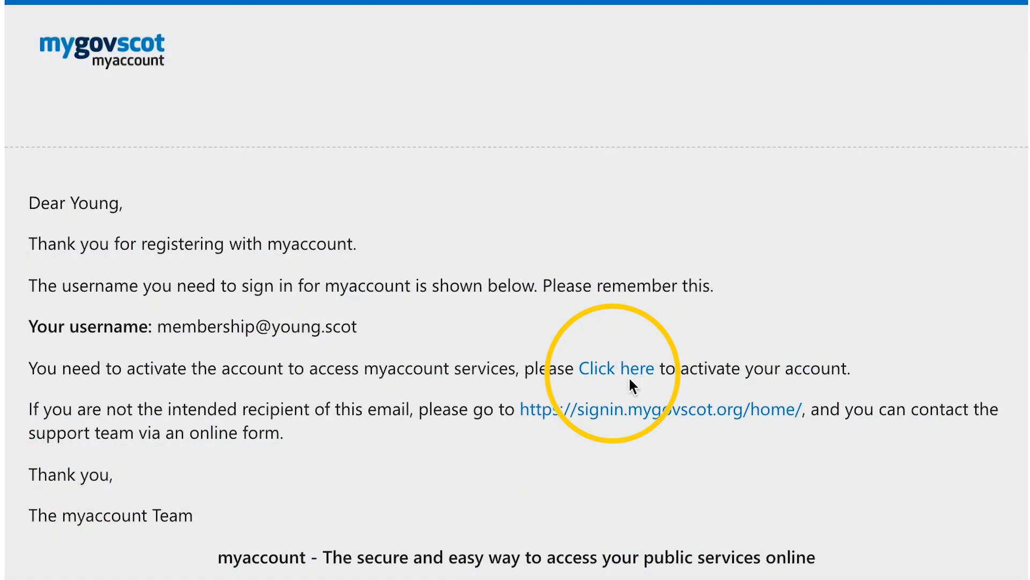
left_click(616, 368)
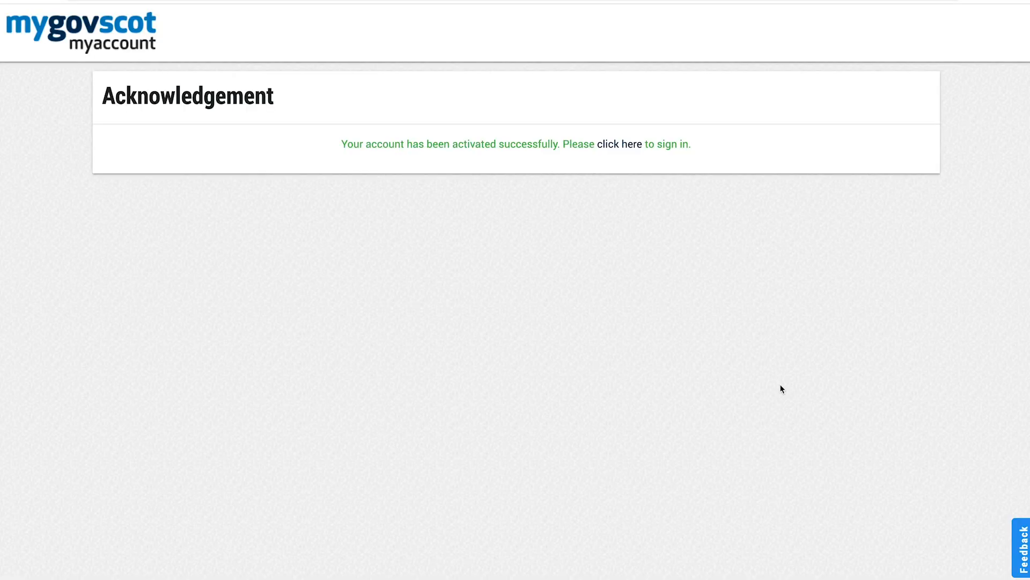
left_click(610, 144)
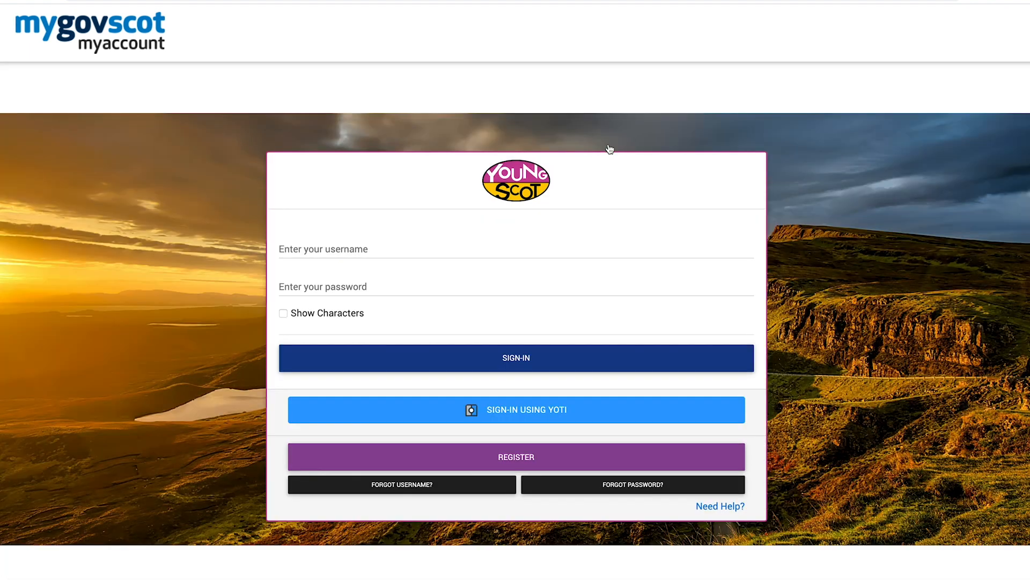
left_click(503, 248)
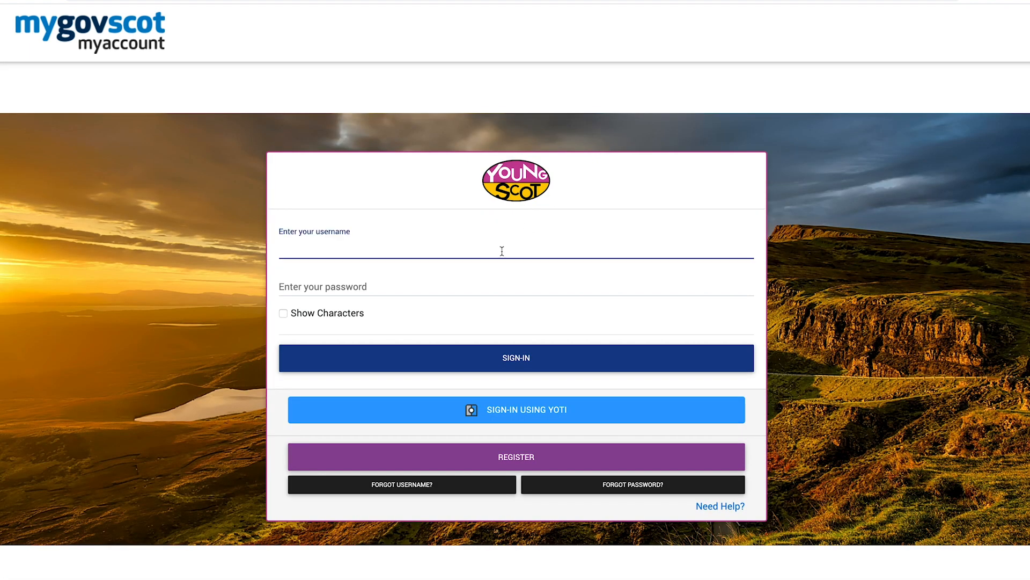
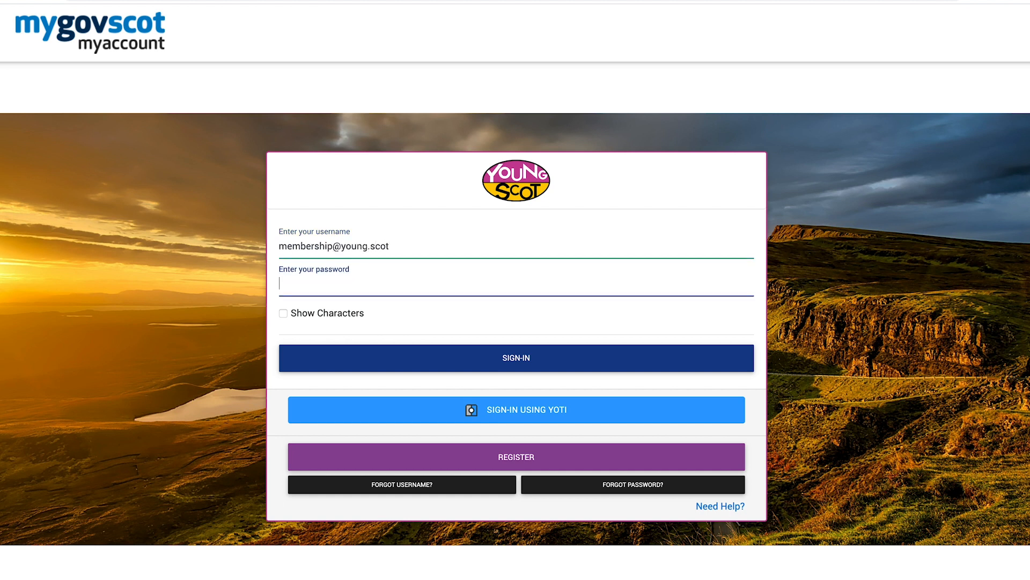
type("•••••")
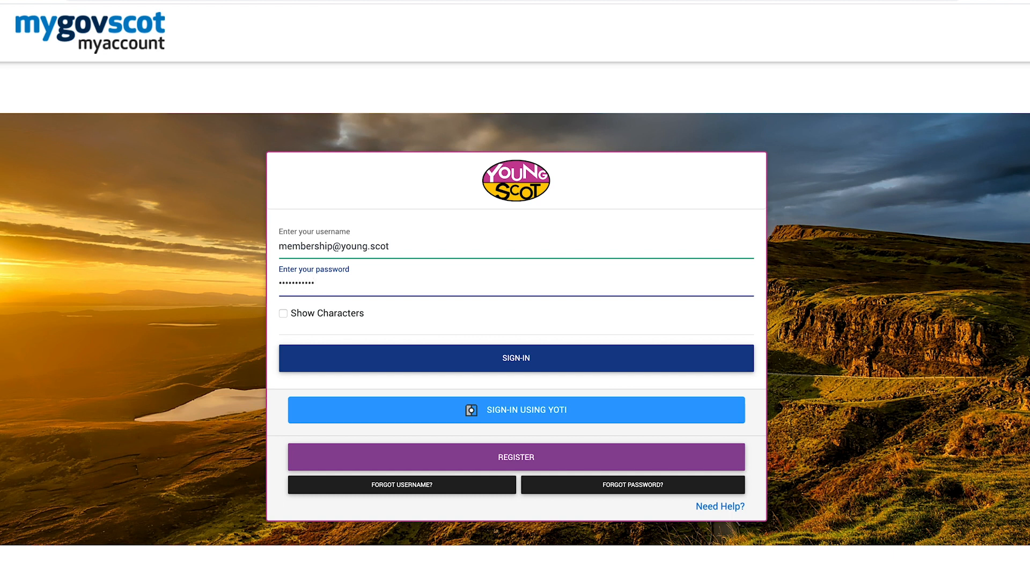
left_click(516, 357)
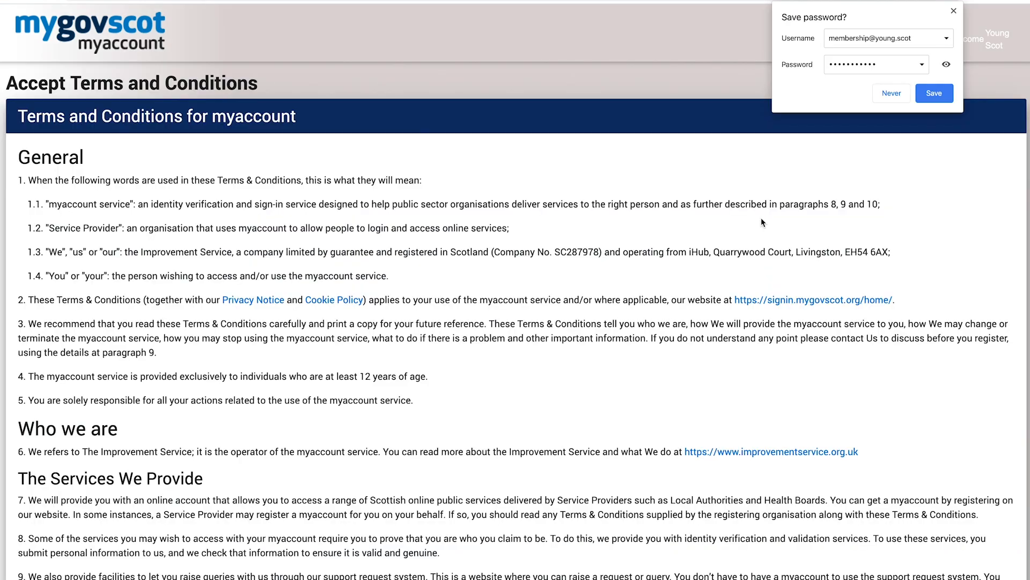
Tick 'I have read the Terms and Conditions' and accept the myaccount terms
scroll("down", 3)
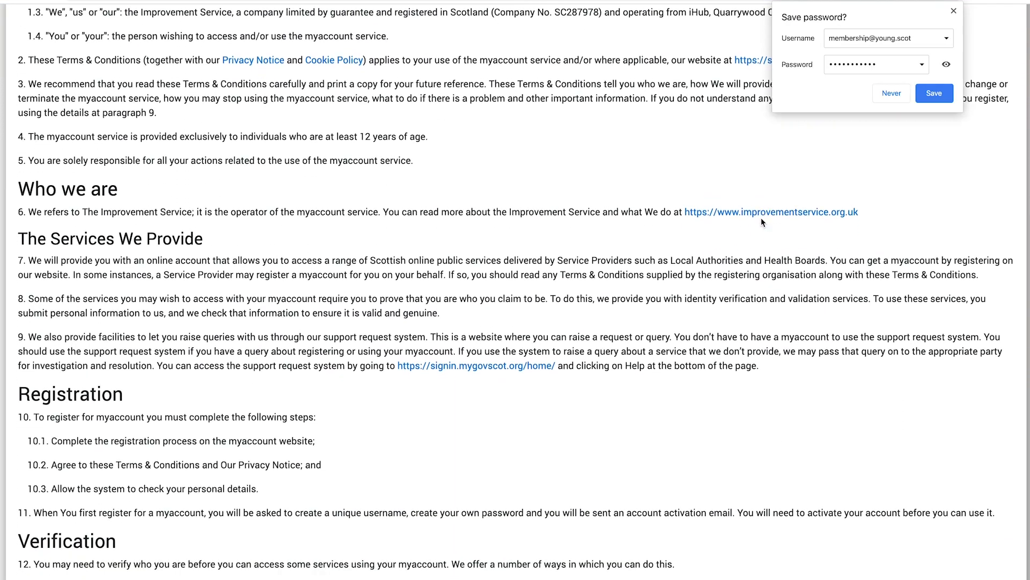
scroll("down", 3)
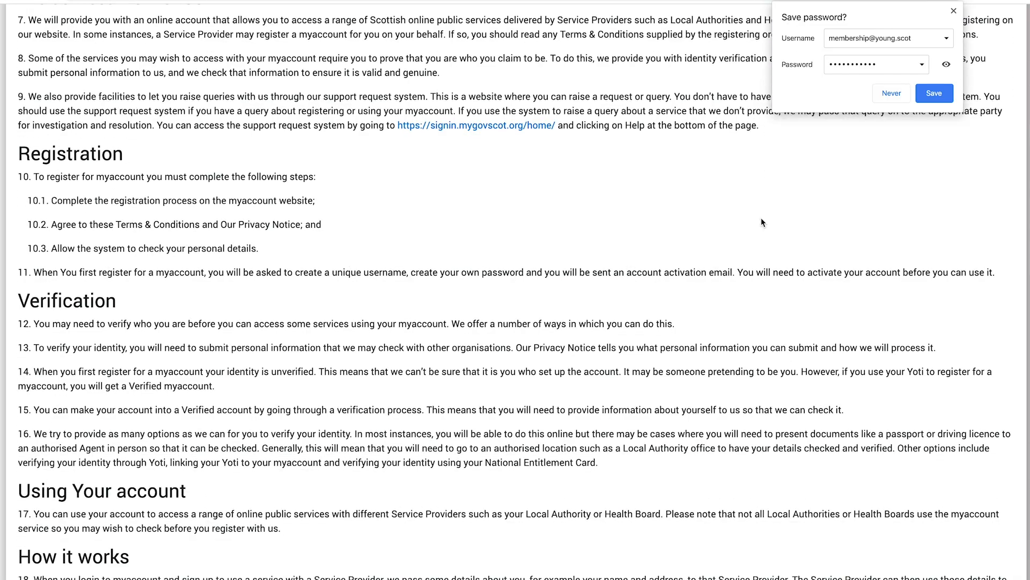
scroll("down", 3)
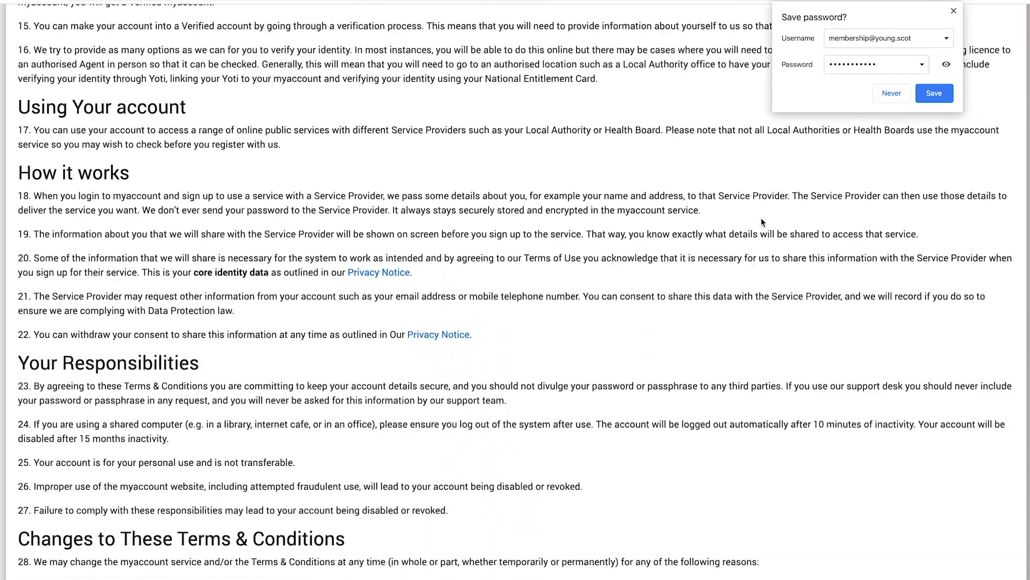
scroll("down", 3)
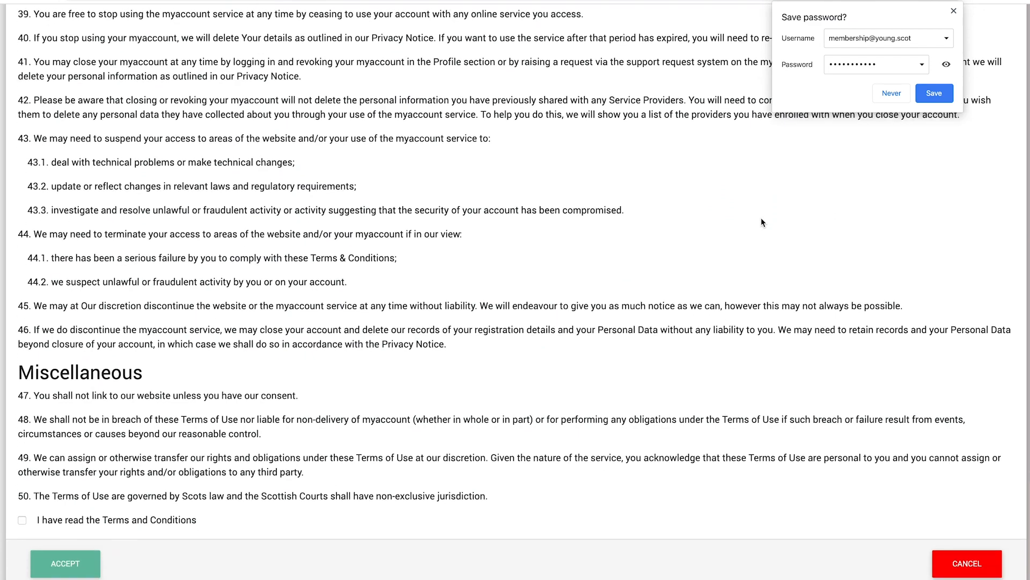
left_click(23, 519)
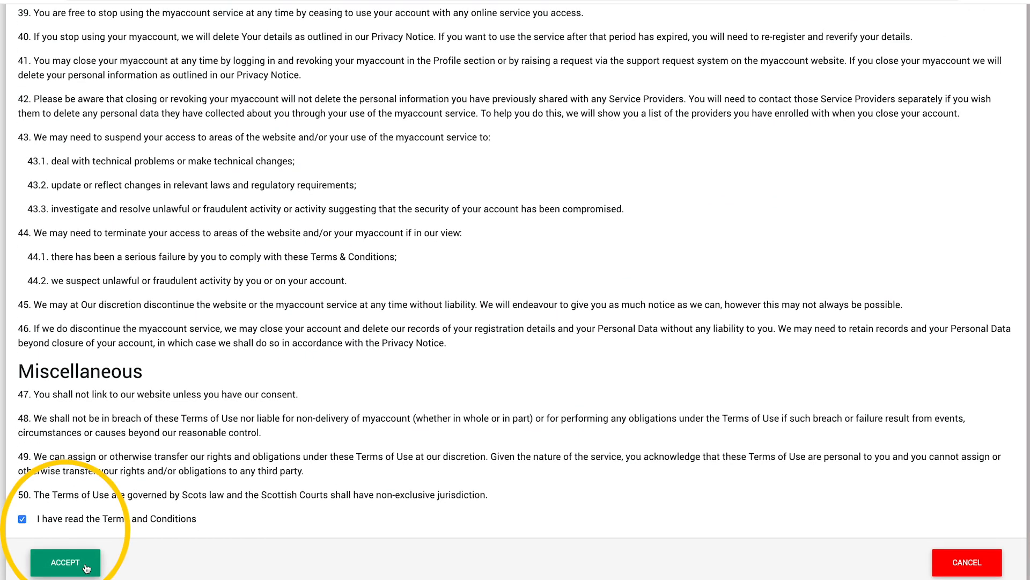
left_click(65, 561)
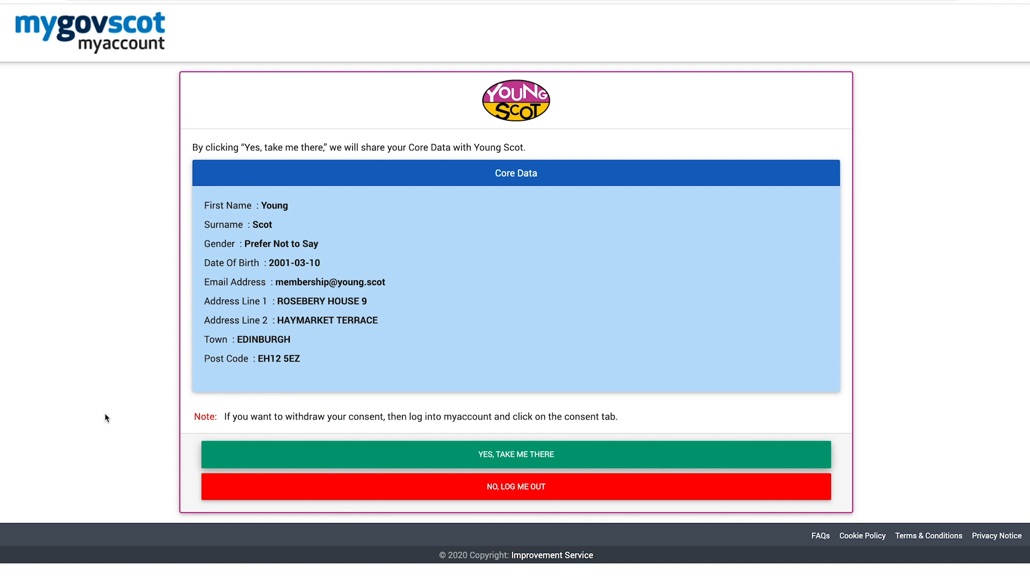
mouse_move(558, 460)
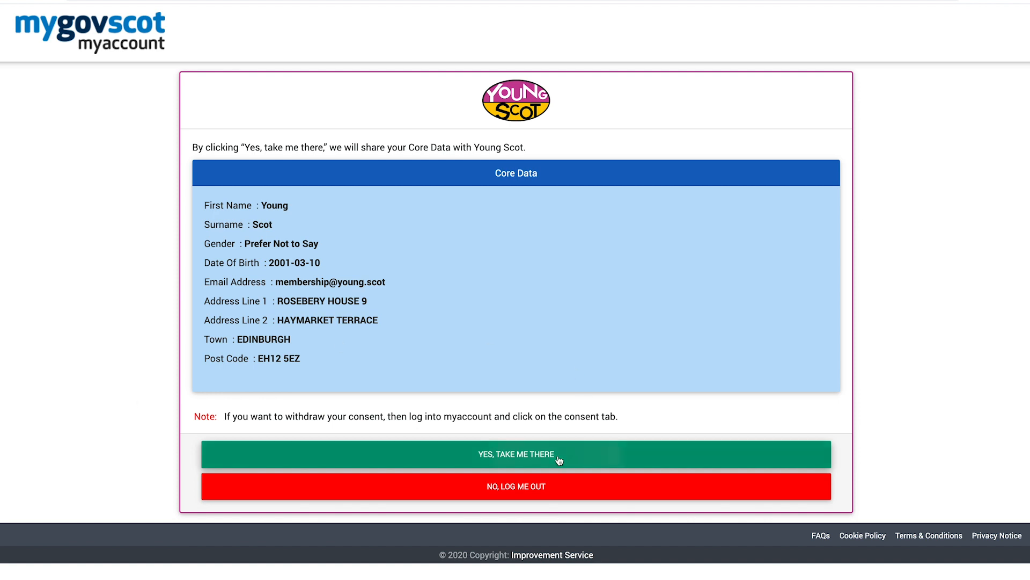
Agree to share core data with Young Scot via 'Yes, take me there'
left_click(515, 453)
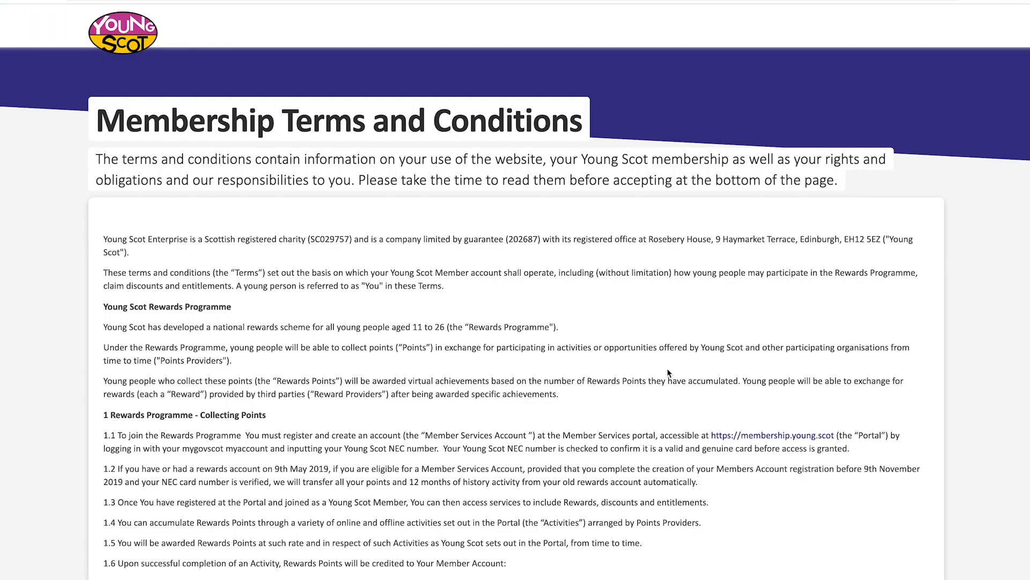
Scroll through the Young Scot Membership Terms and Conditions and accept them
scroll("down", 3)
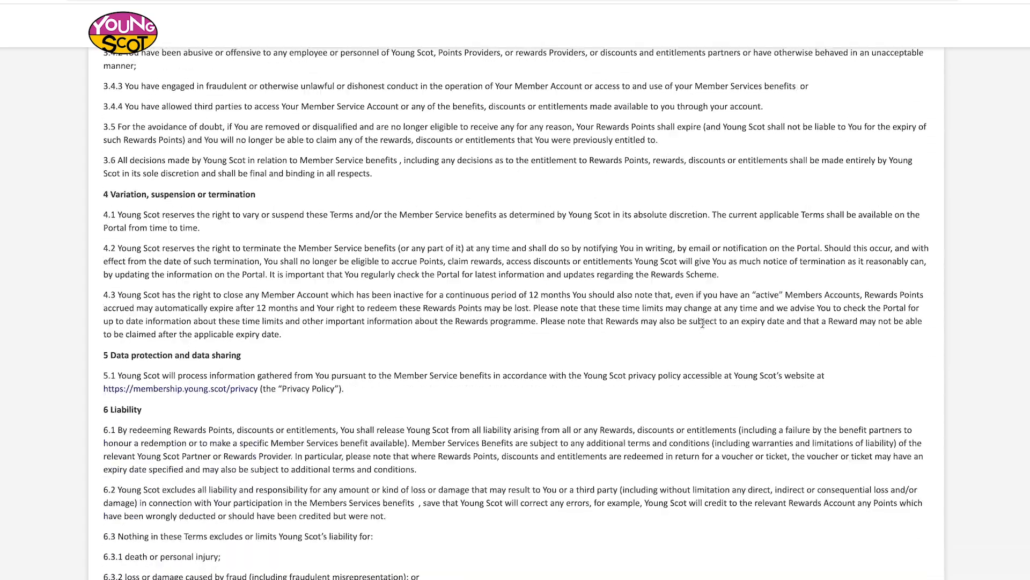
scroll("down", 3)
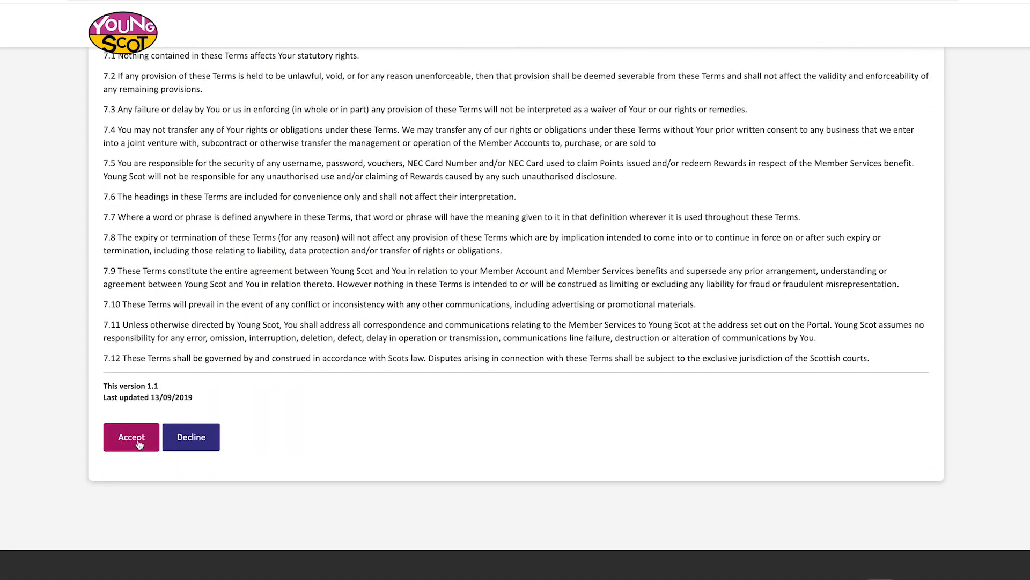
left_click(131, 437)
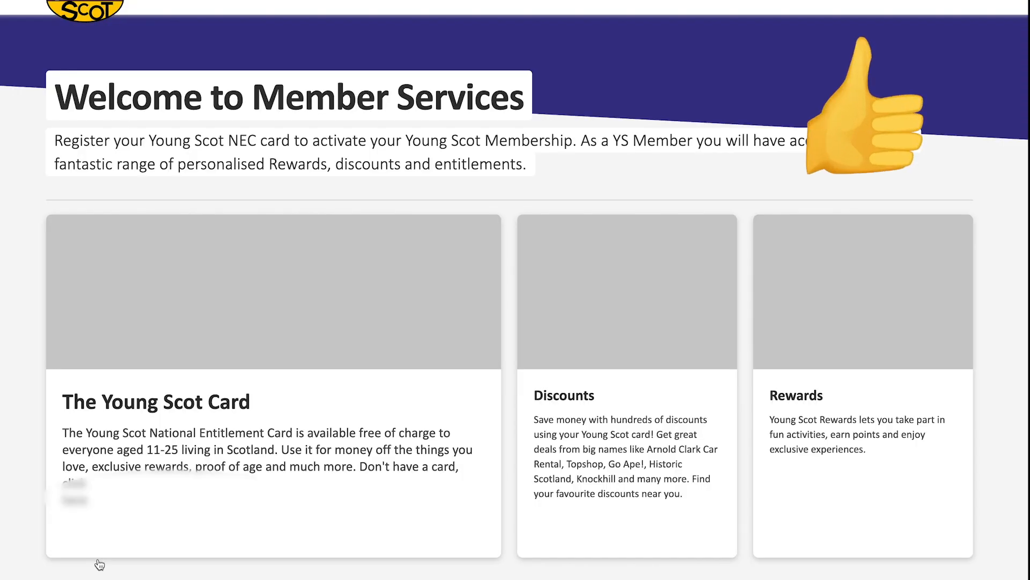